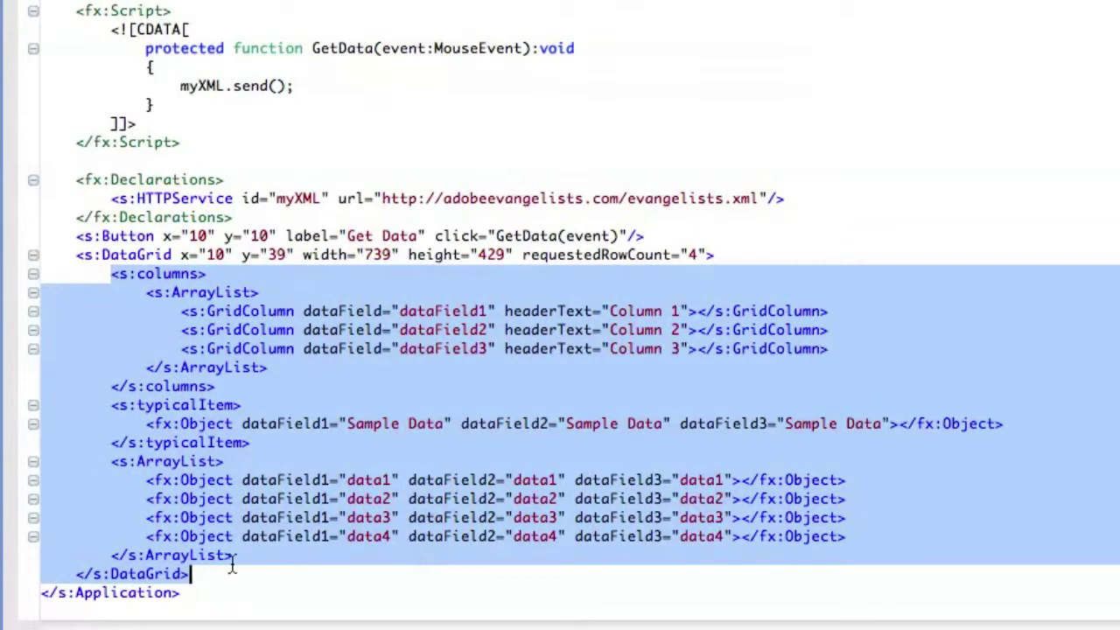
Delete the DataGrid's placeholder column tags and sample data rows.
key("Delete")
type(" dataProvider=\"")
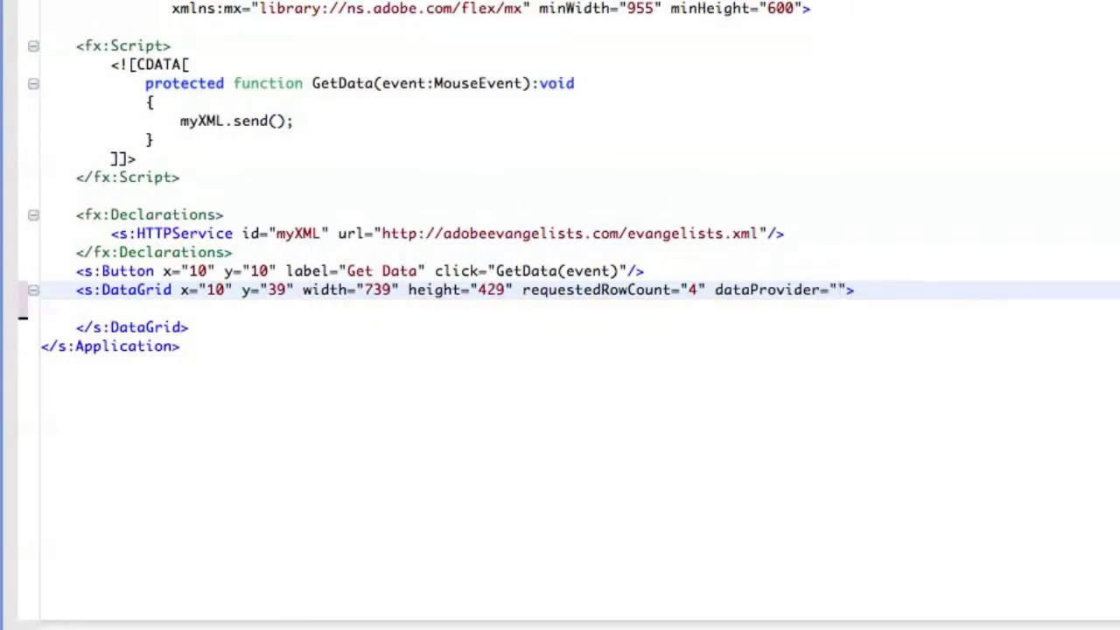
Set dataProvider to {myXML.lastResult.evangelists.evangelist} and save the file.
type("{}")
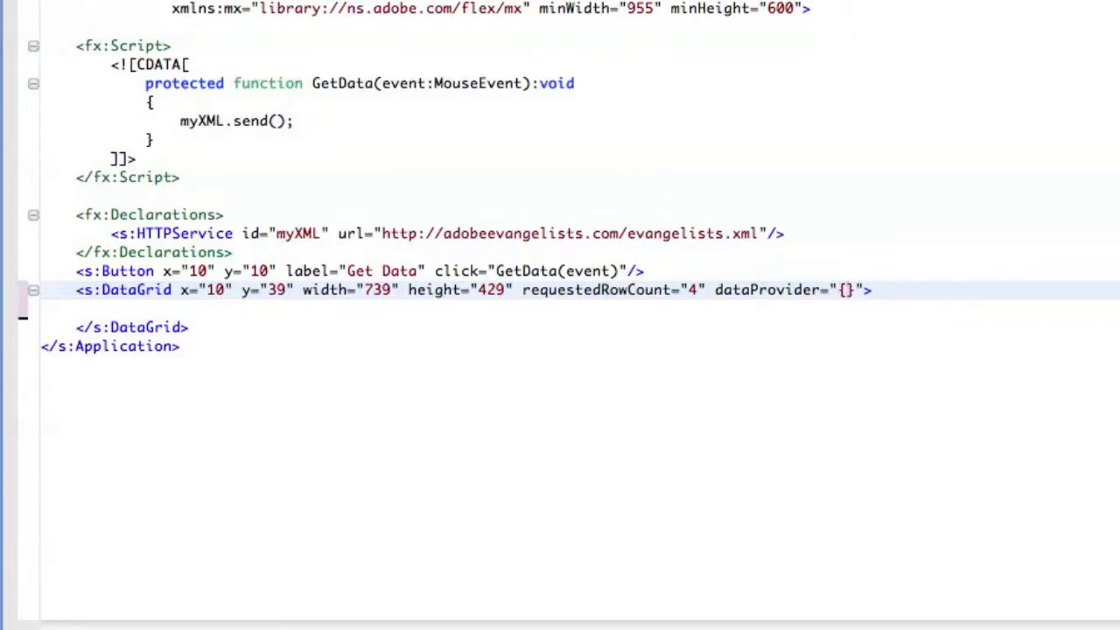
type("myXML.lastResult")
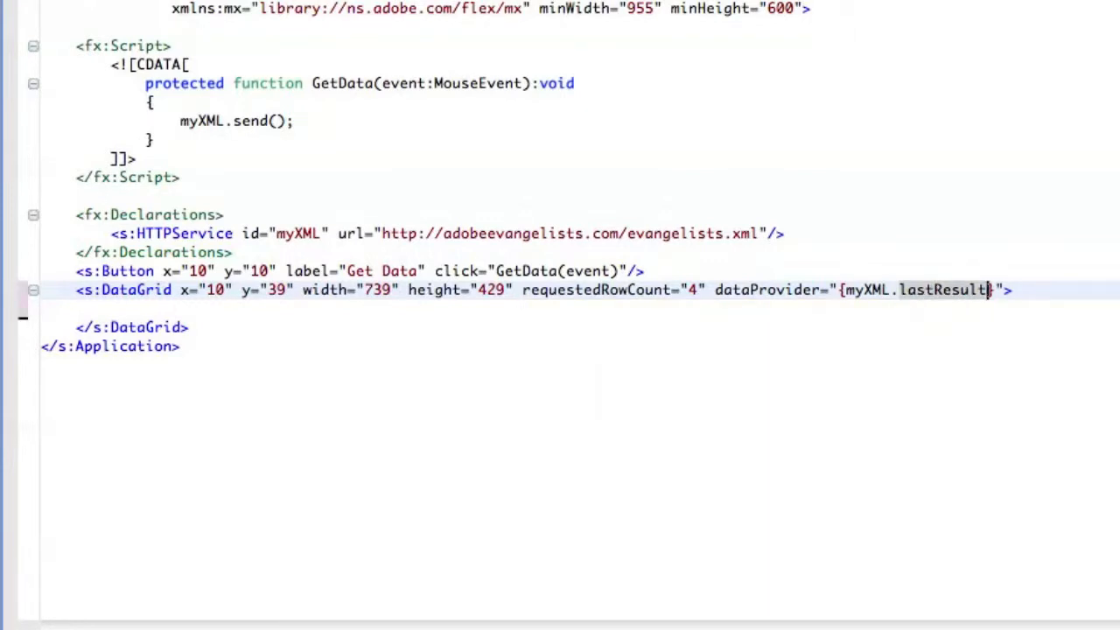
type(".evangelists.")
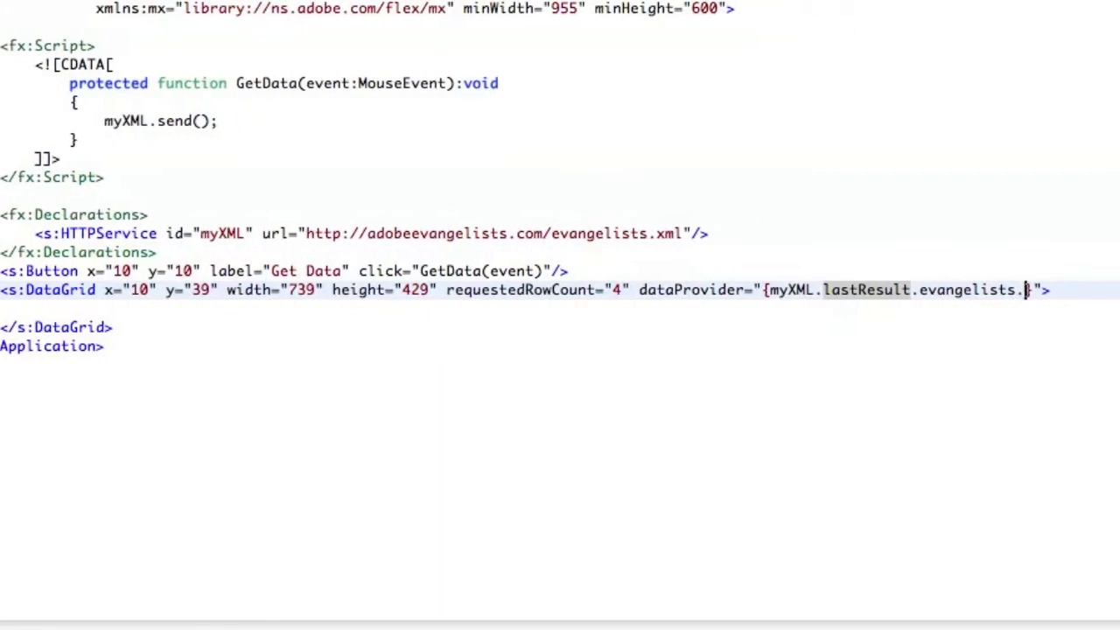
type("evangelist")
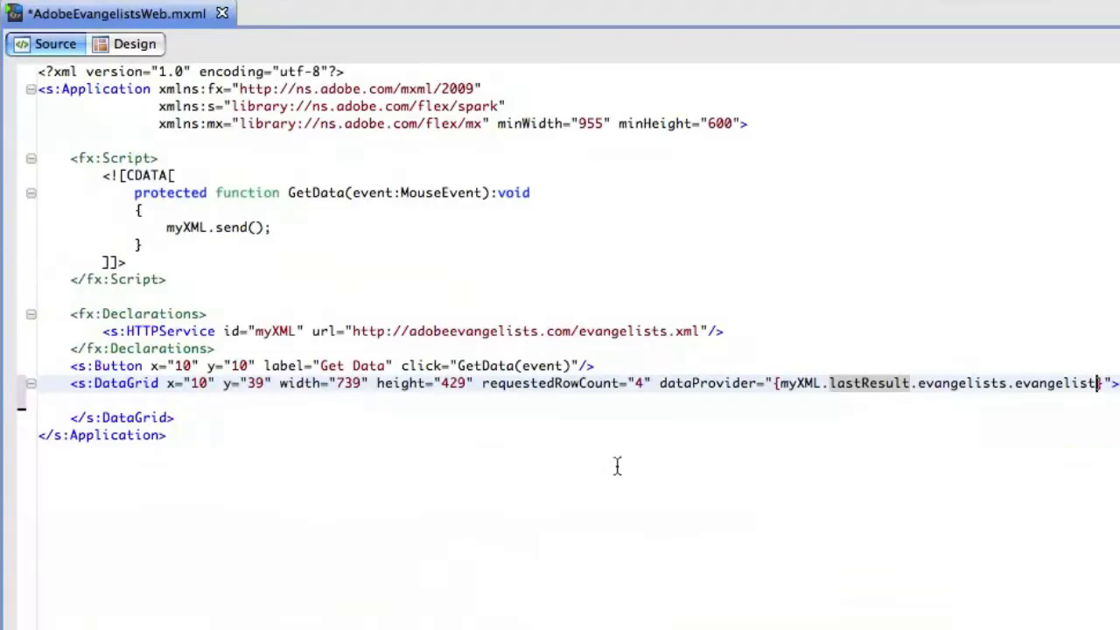
key("ctrl+s")
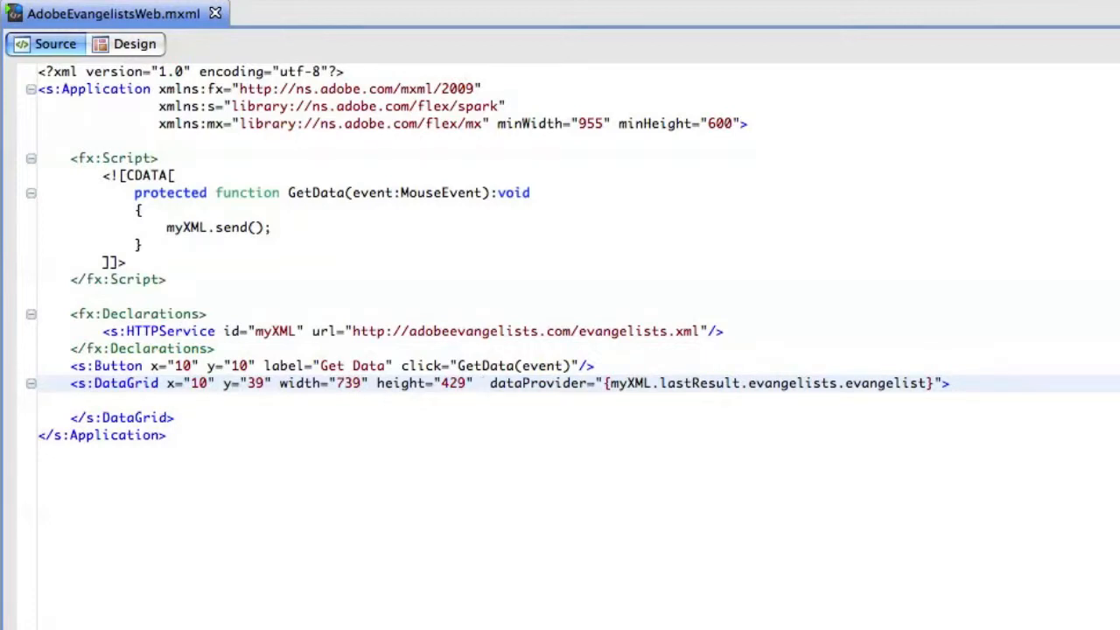
Run AdobeEvangelistsWeb so it opens in Chrome with an empty DataGrid.
left_click(475, 385)
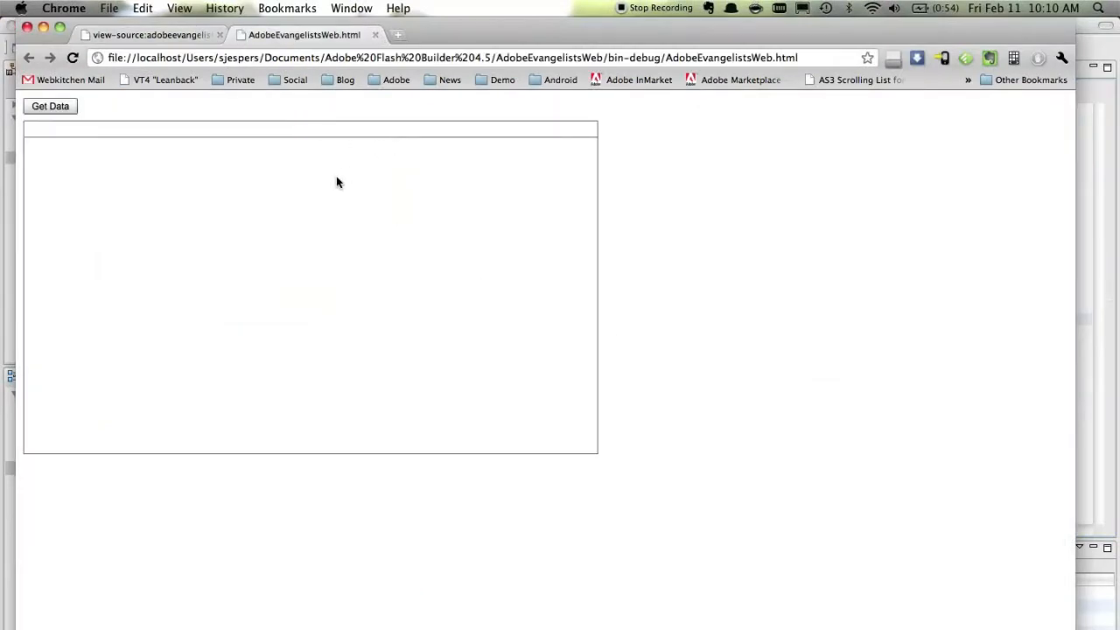
Fetch the evangelists XML with Get Data and select the first evangelist's row.
left_click(50, 106)
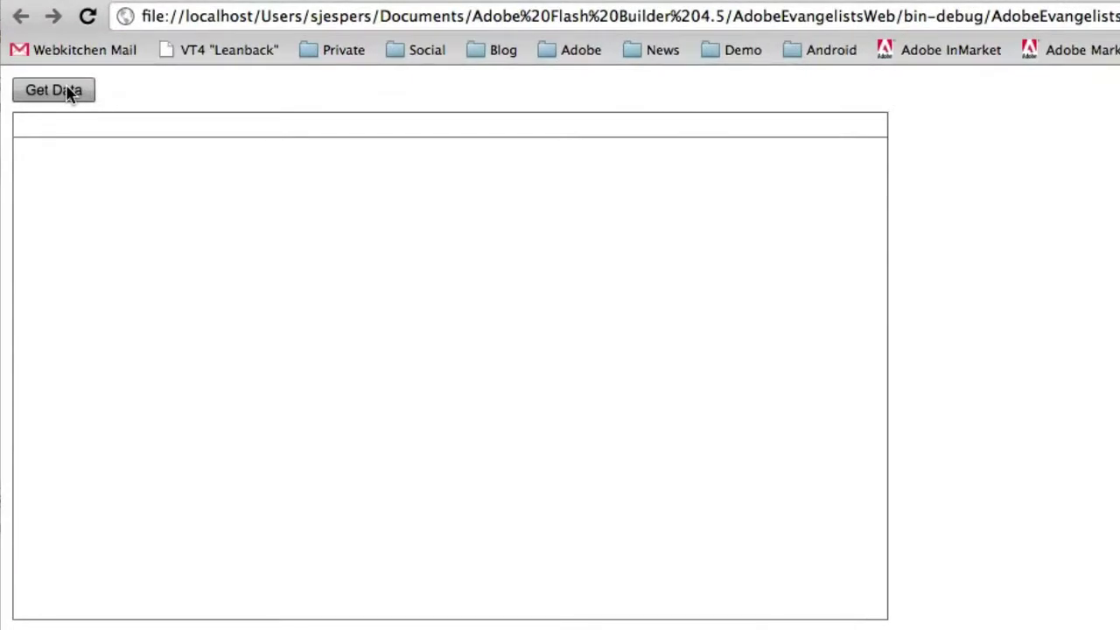
left_click(53, 89)
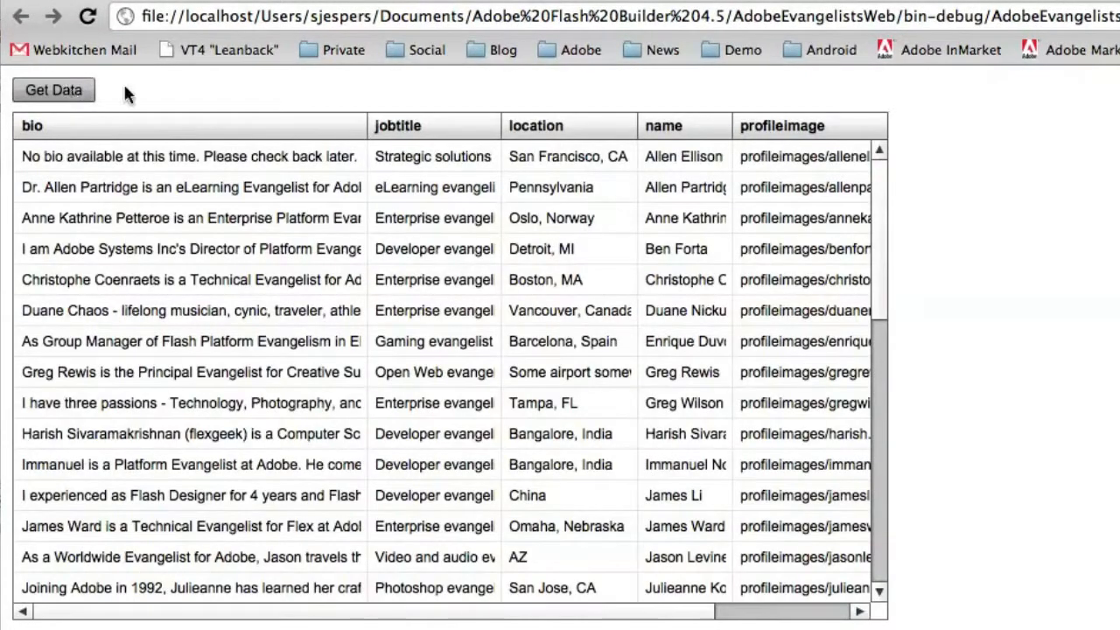
left_click(665, 155)
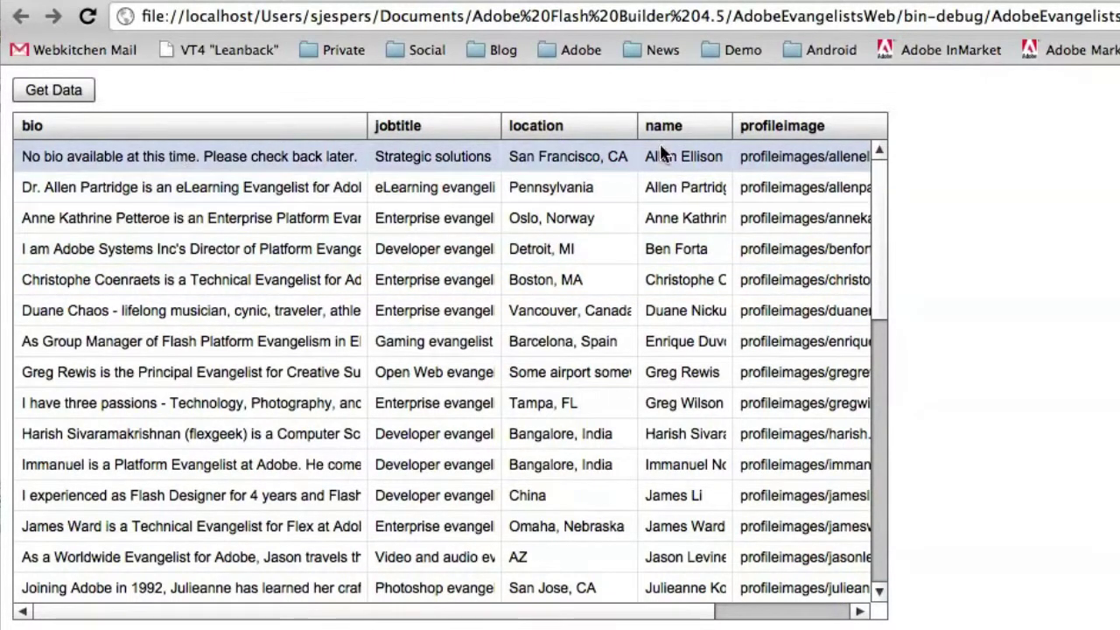